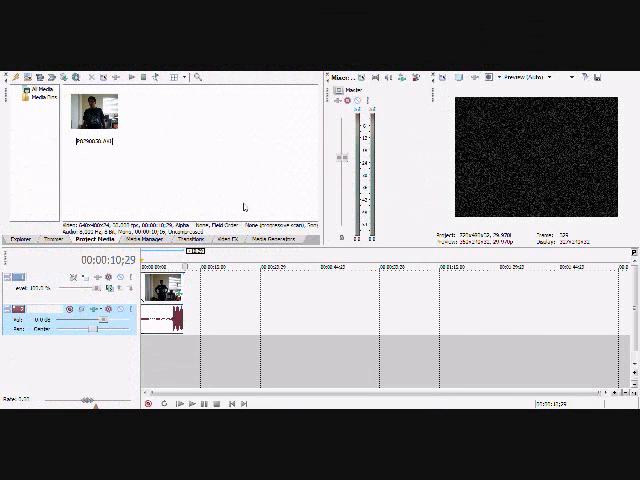
pyautogui.moveTo(170, 167)
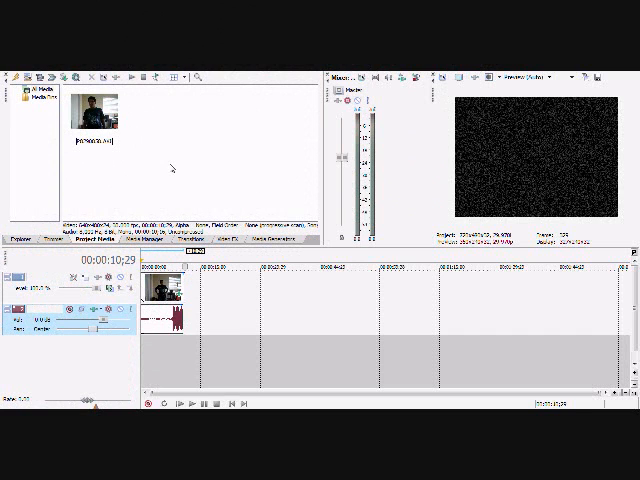
# - Select the webcam clip on the timeline so its frame appears in the preview
pyautogui.click(104, 108)
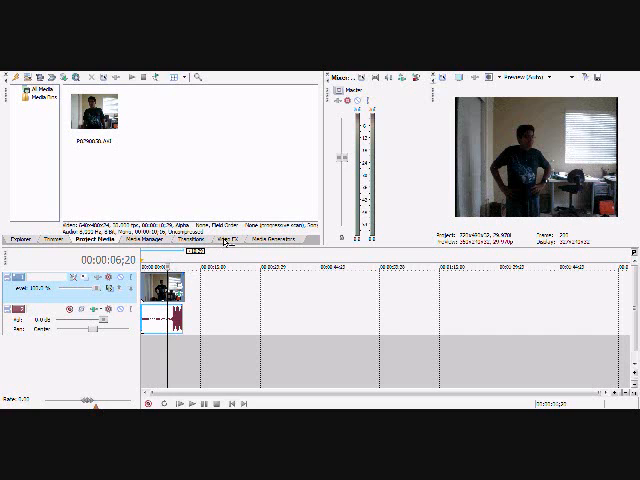
# - Apply Film Effects to the clip, change the grain colour, and close the effect settings
pyautogui.click(230, 237)
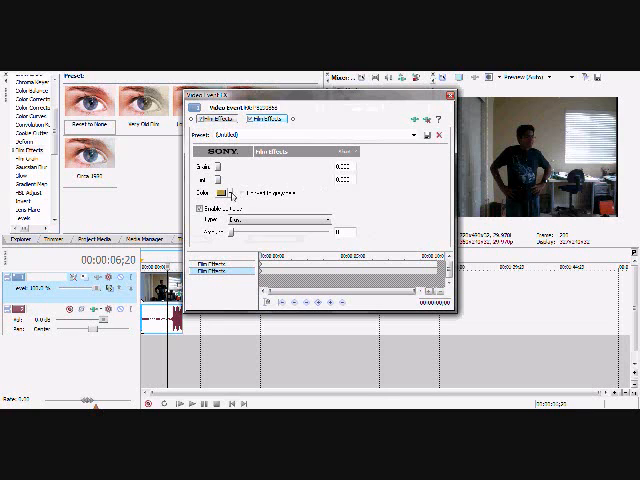
pyautogui.click(227, 189)
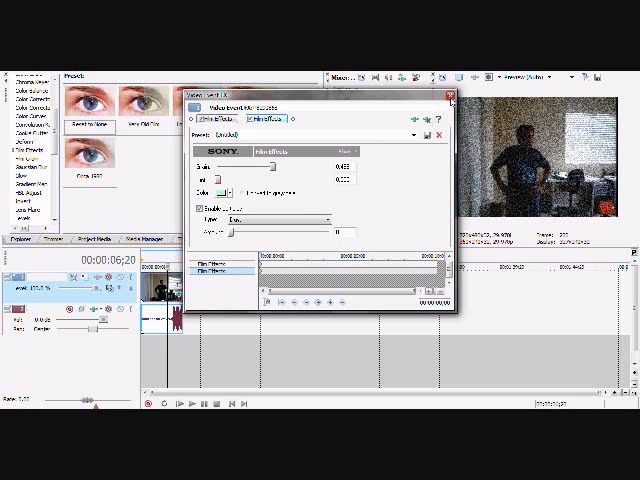
pyautogui.click(450, 92)
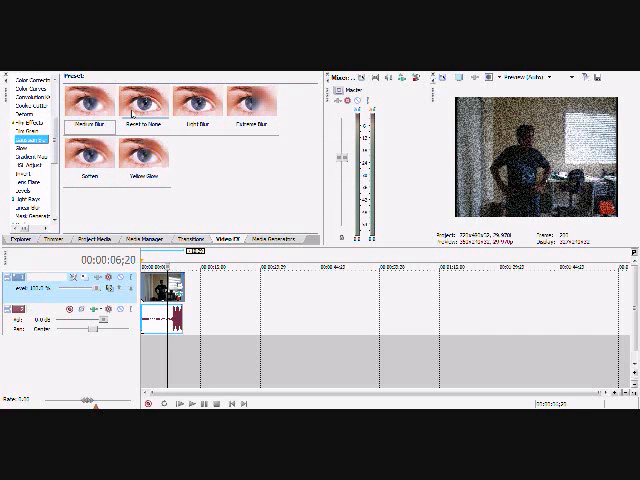
# - Apply Gaussian Blur to the webcam clip and adjust the blur range slider
pyautogui.click(245, 138)
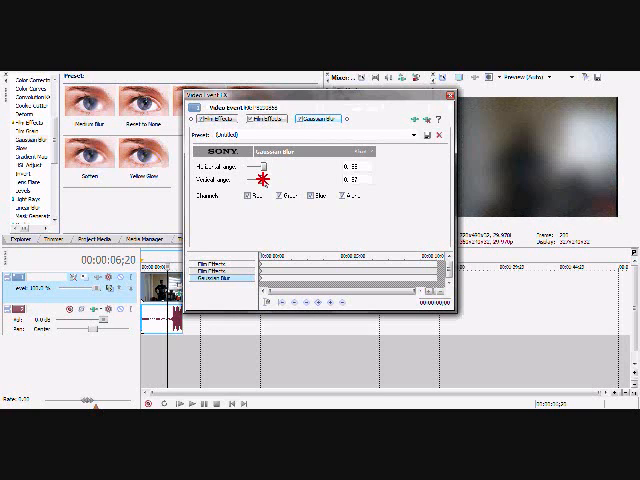
pyautogui.moveTo(265, 178); pyautogui.dragTo(255, 178)
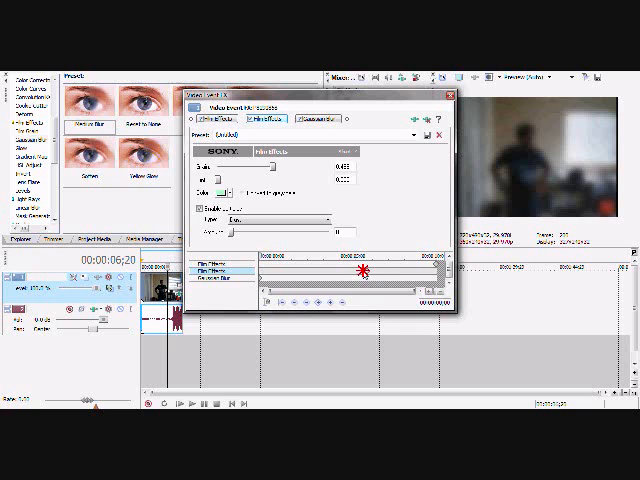
# - Switch between the Film Effects and Gaussian Blur tabs, ending on Gaussian Blur
pyautogui.click(318, 117)
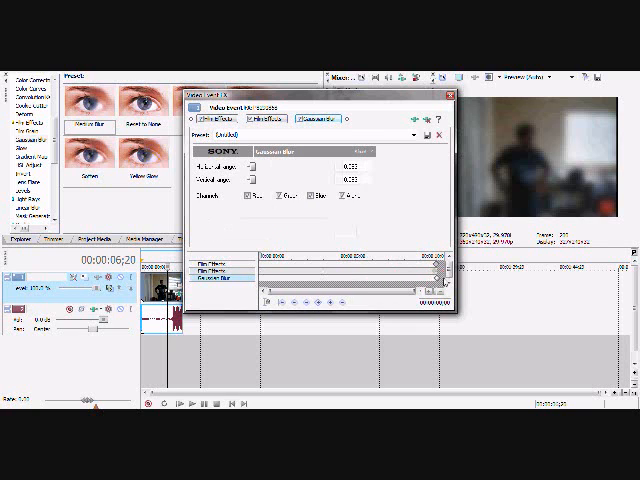
pyautogui.click(265, 117)
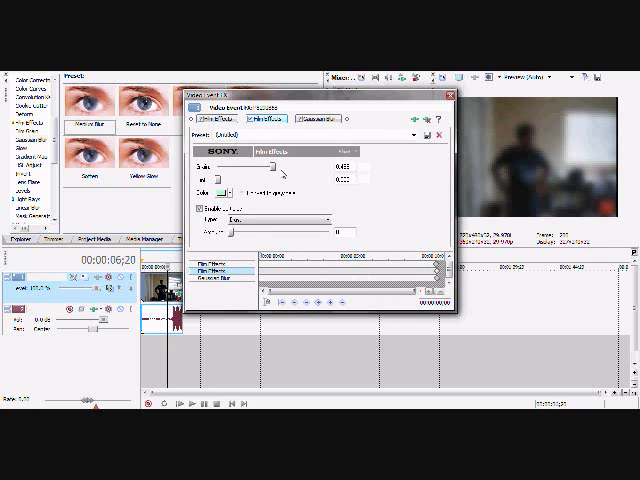
pyautogui.click(322, 117)
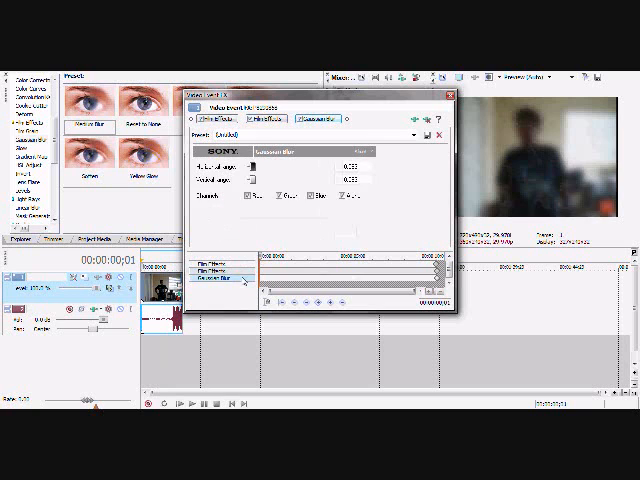